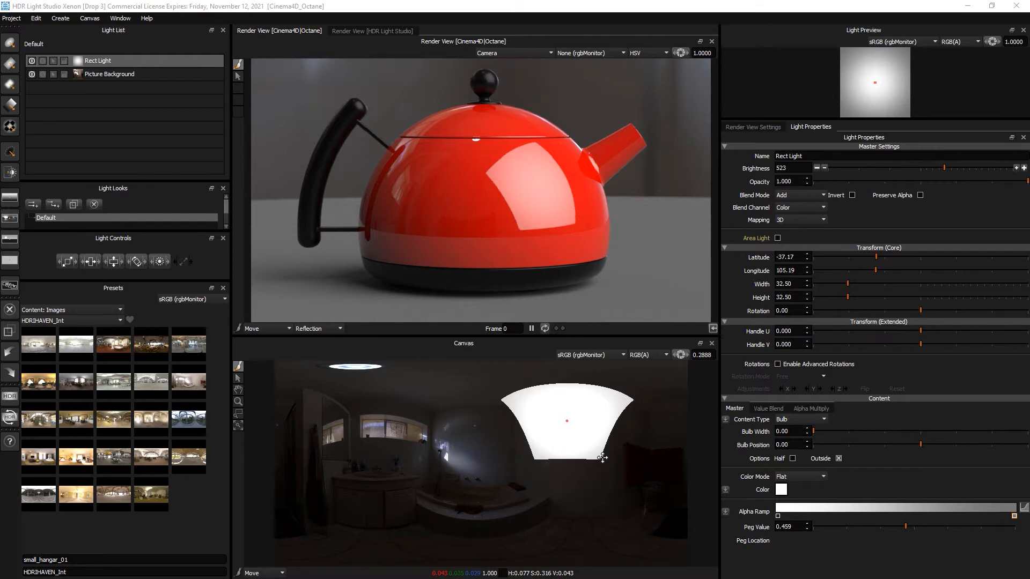
# Step: Activate the Rect Light's Alpha Multiply box gradient in Light Properties to soften its edges
pyautogui.click(810, 408)
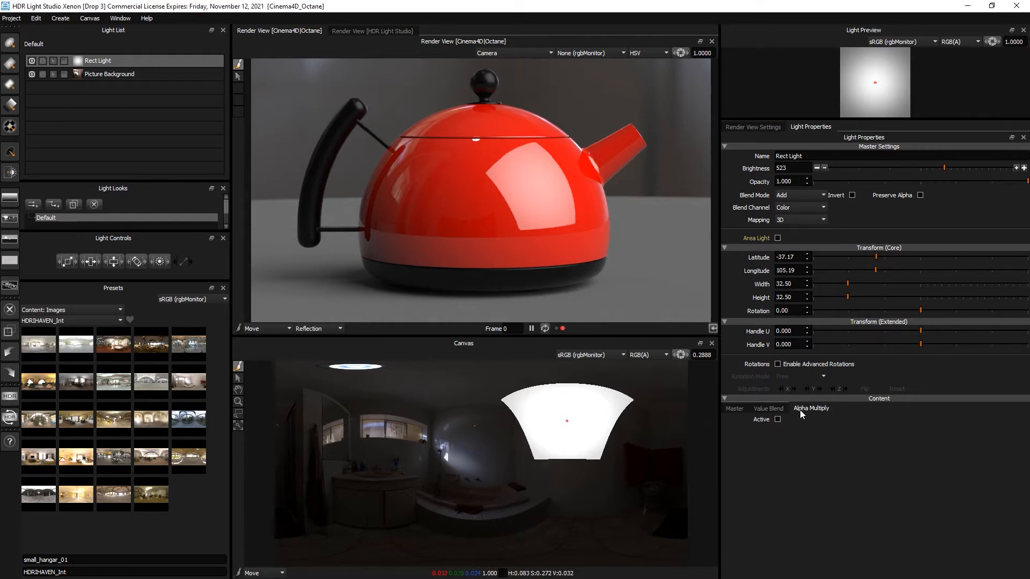
pyautogui.click(777, 420)
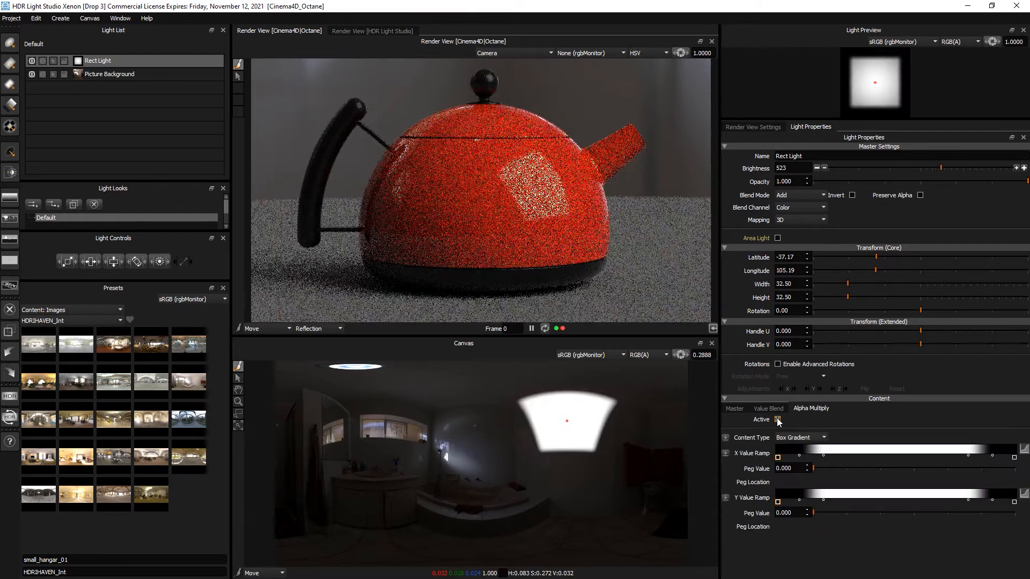
pyautogui.click(778, 419)
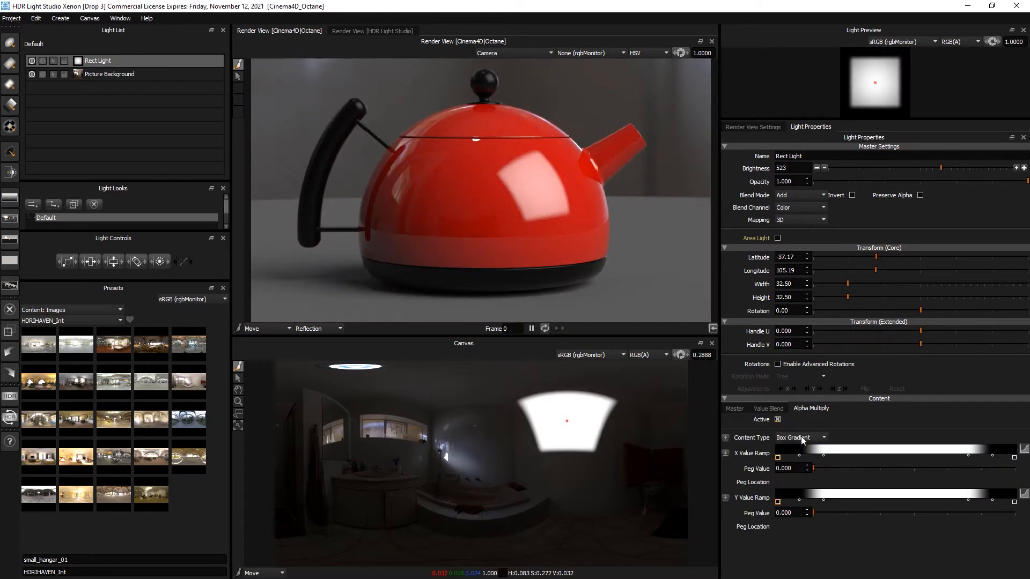
pyautogui.click(799, 437)
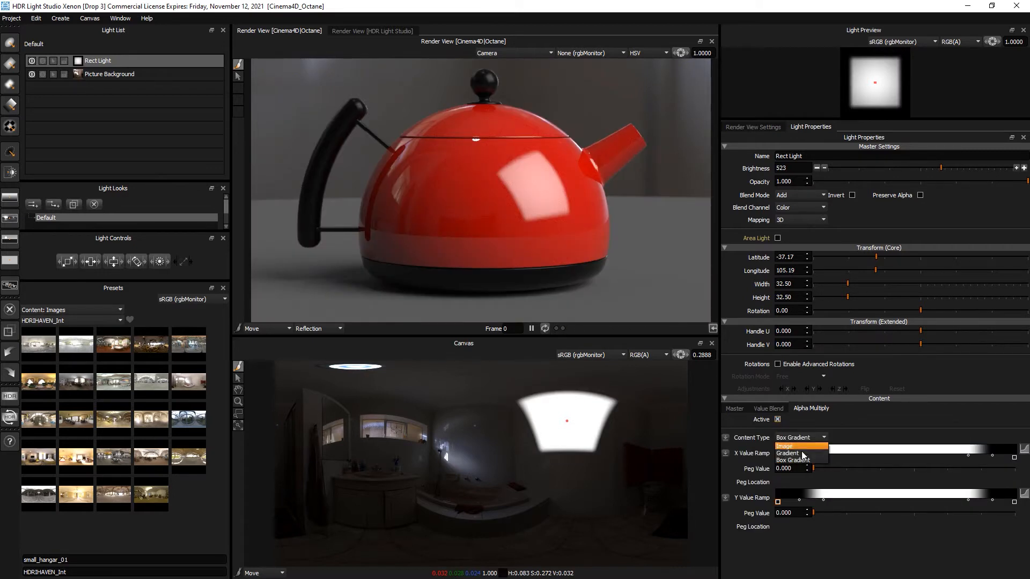
pyautogui.click(798, 459)
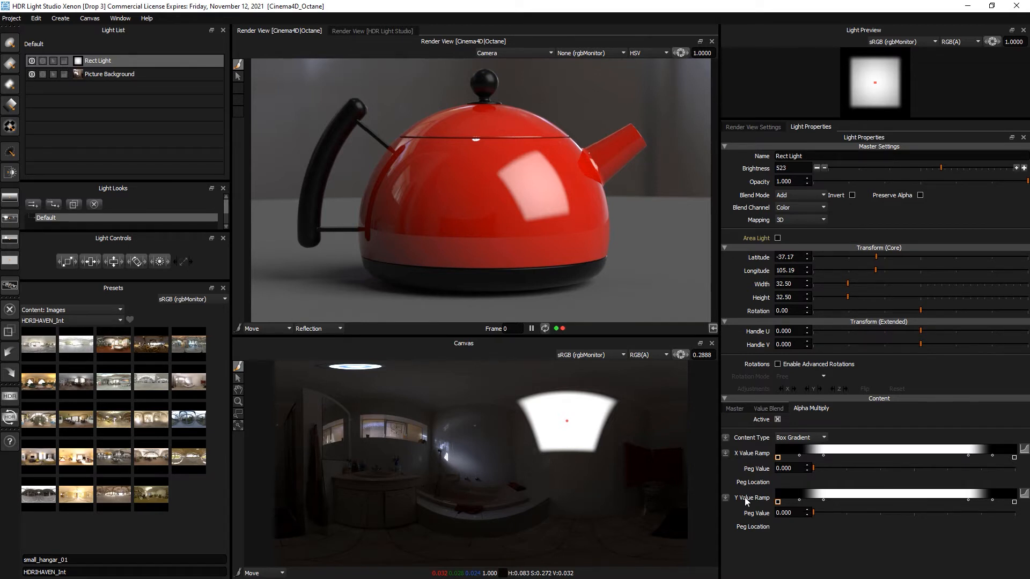
pyautogui.click(825, 454)
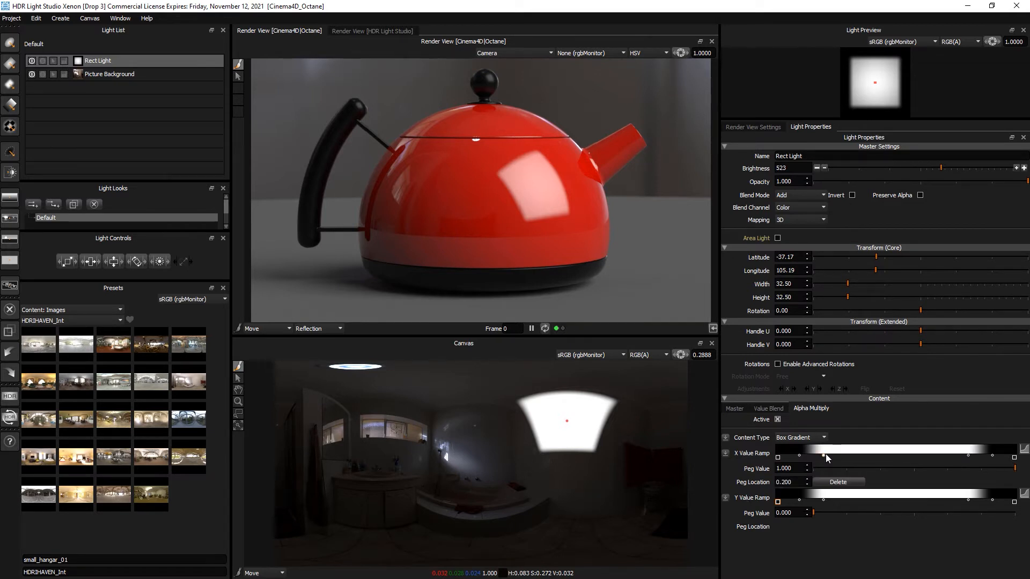